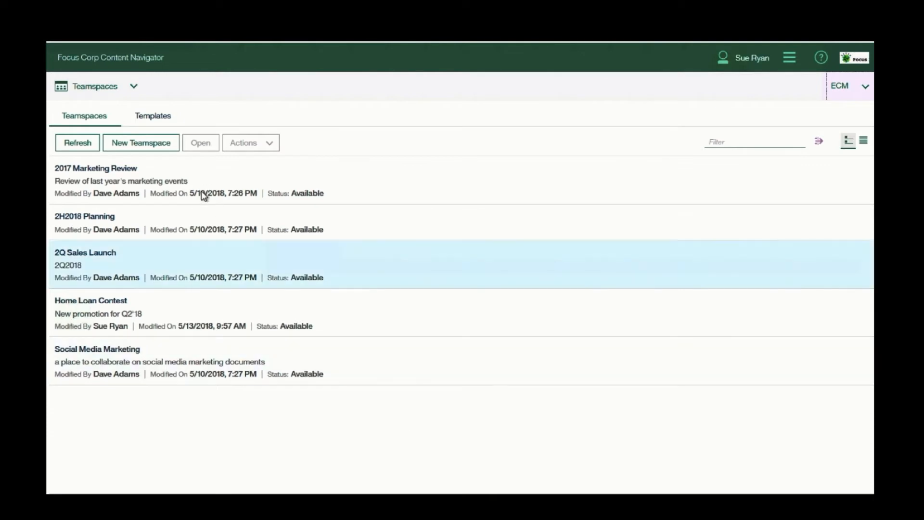
Create a new teamspace named 'Home Loan Contest' with description 'Q2 promo'.
{"action": "left_click", "coordinate": [140, 143]}
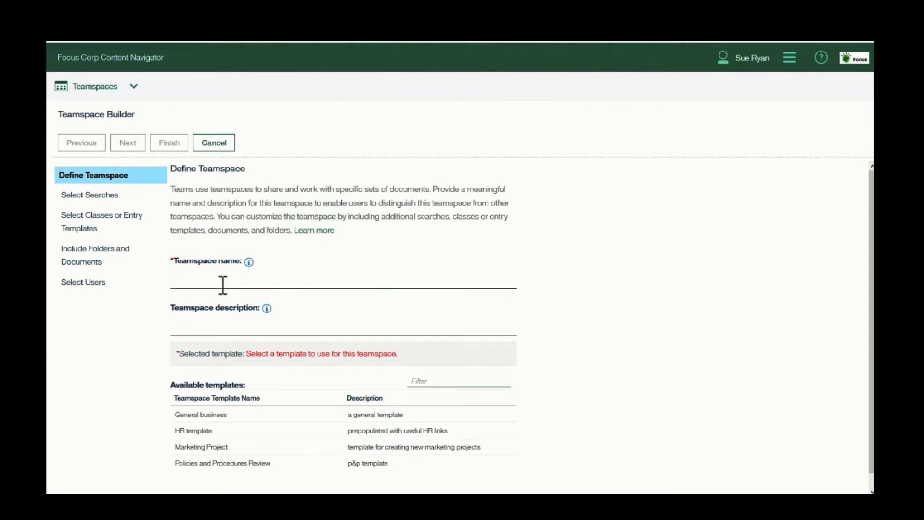
{"action": "type", "text": "H"}
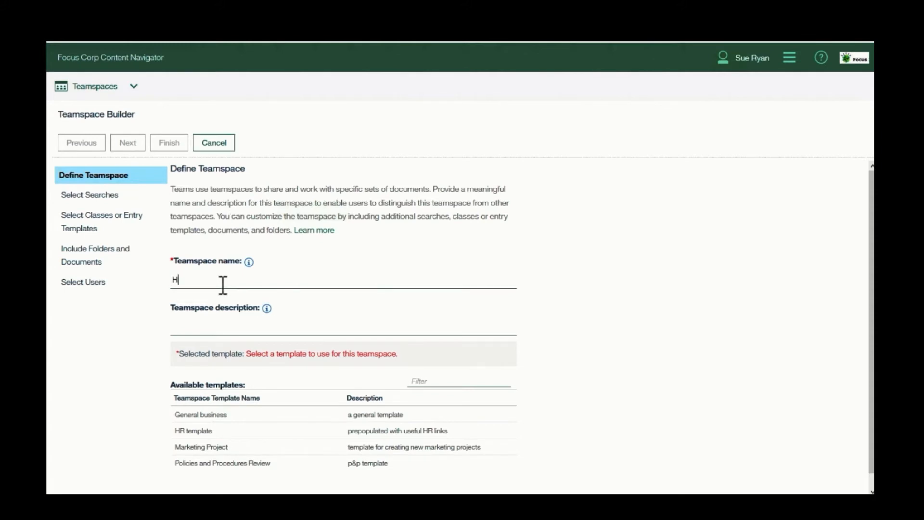
{"action": "type", "text": "ome Loan"}
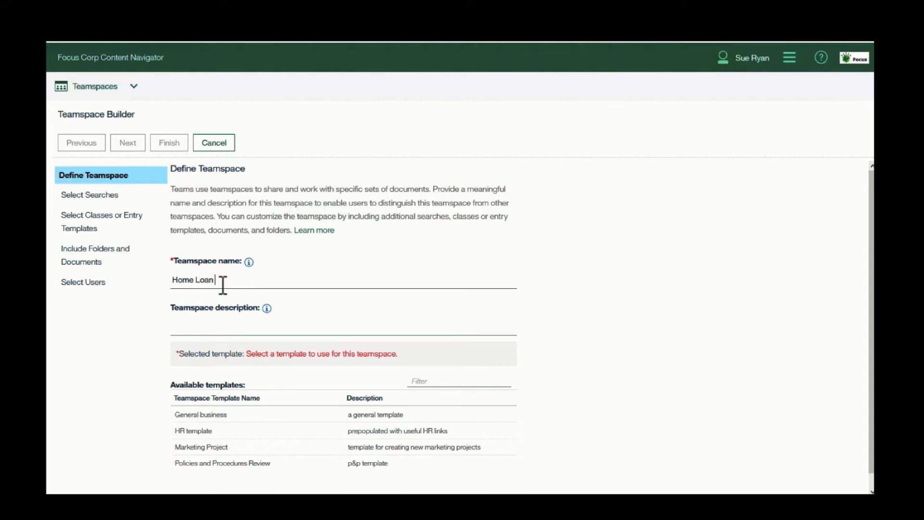
{"action": "type", "text": "Contest"}
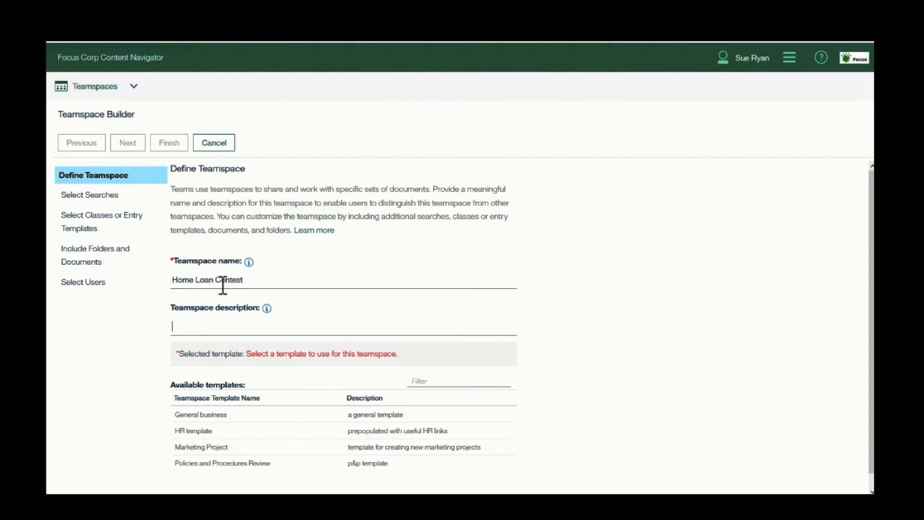
{"action": "type", "text": "Q2 pr"}
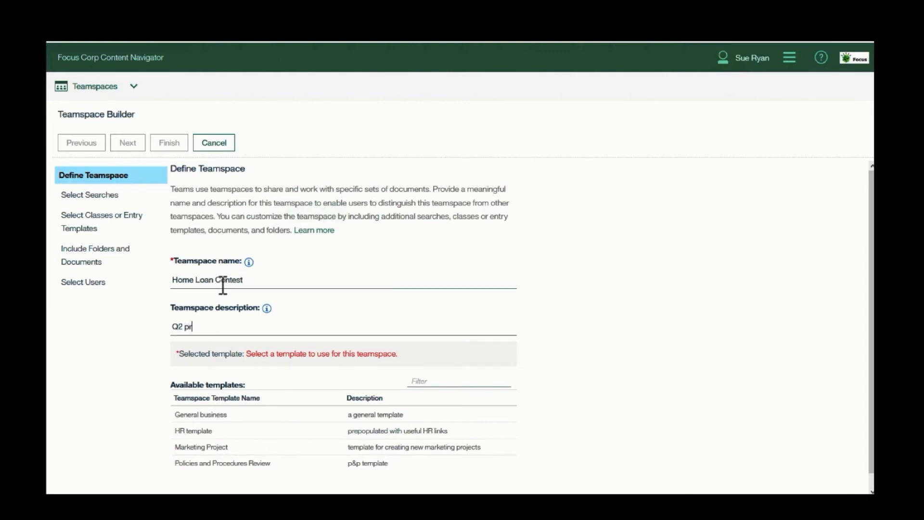
{"action": "type", "text": "omo"}
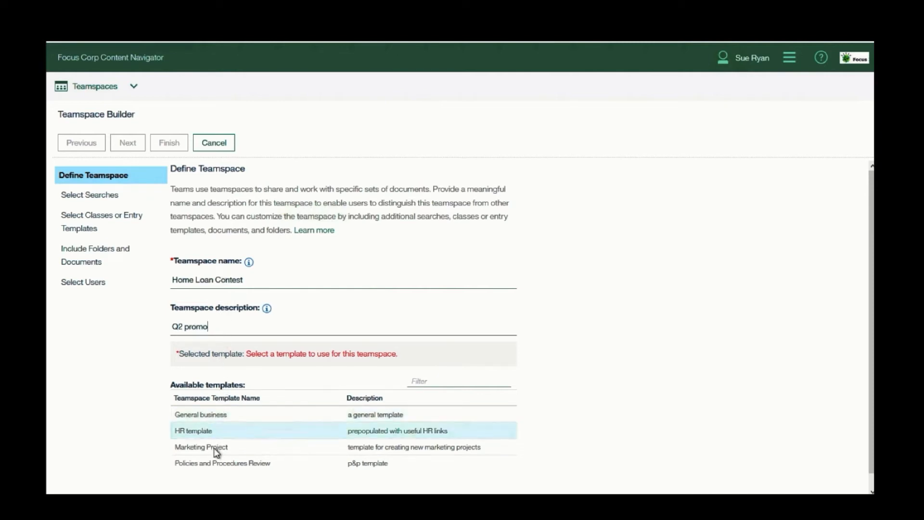
Choose the Marketing Project template and advance through Searches, Classes and Folders to Select Users.
{"action": "left_click", "coordinate": [200, 446]}
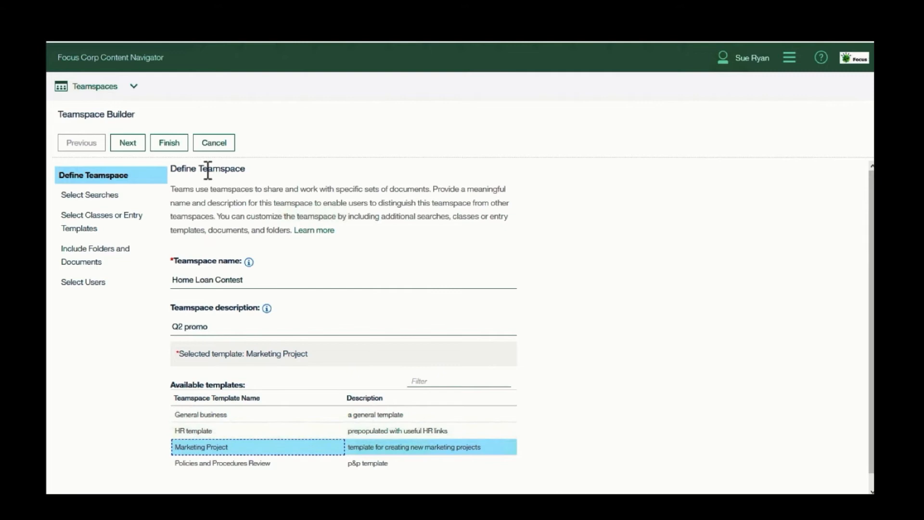
{"action": "left_click", "coordinate": [127, 142]}
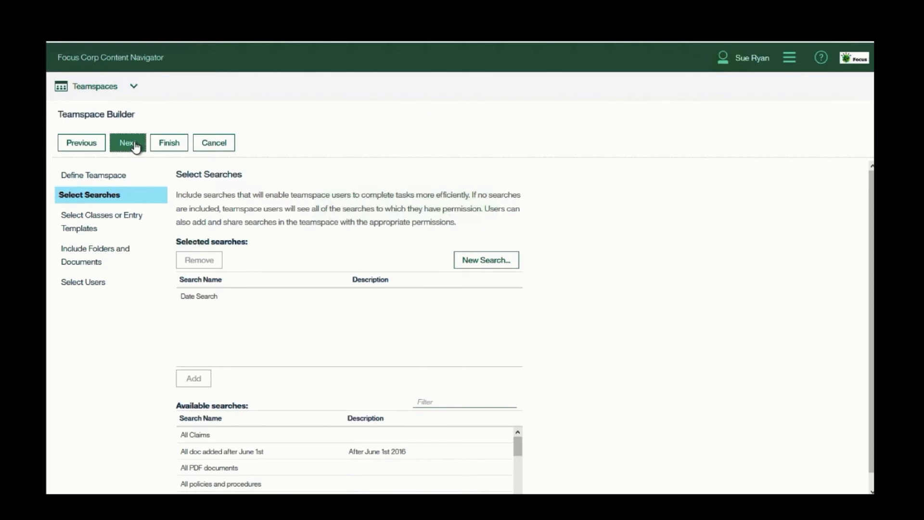
{"action": "left_click", "coordinate": [127, 142]}
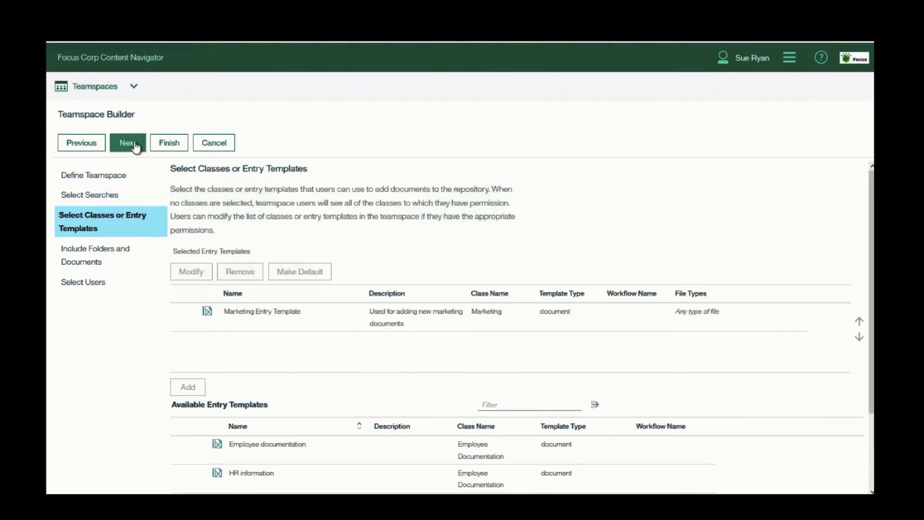
{"action": "left_click", "coordinate": [127, 142]}
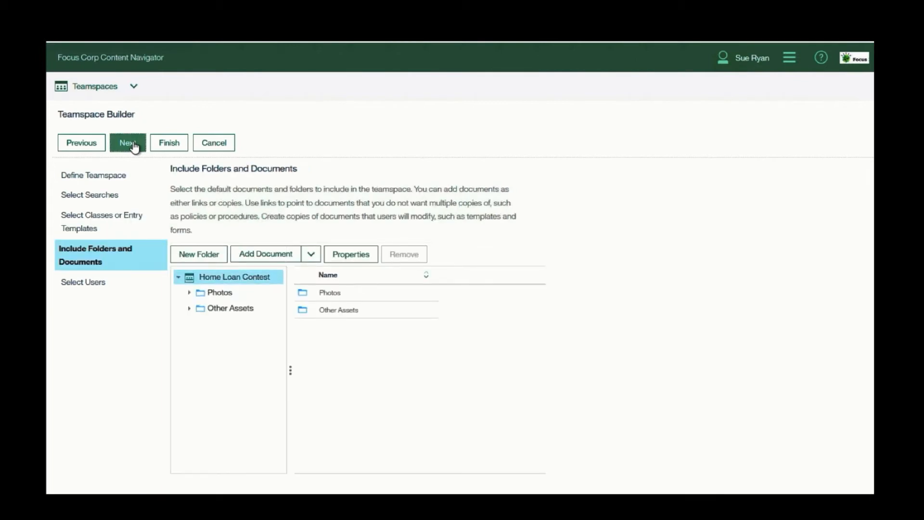
{"action": "left_click", "coordinate": [127, 142]}
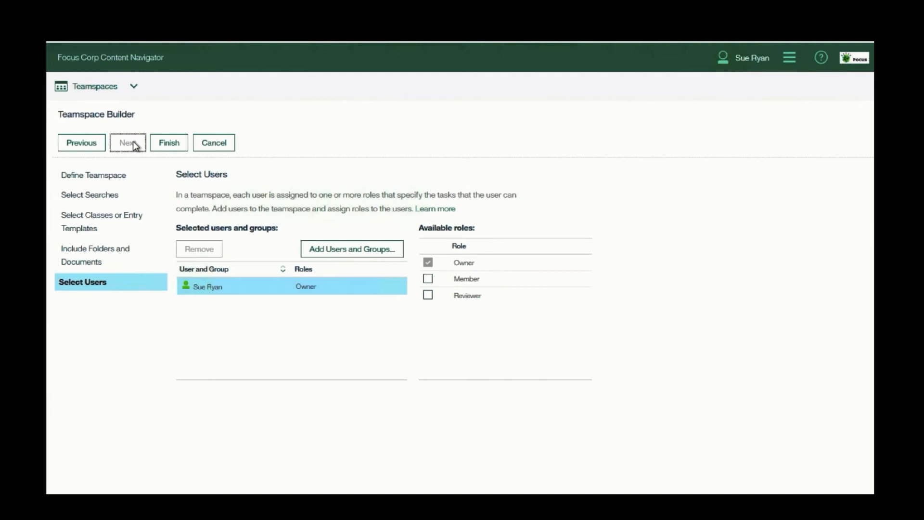
Add Joe Ward as a Member and finish creating the Home Loan Contest teamspace.
{"action": "left_click", "coordinate": [351, 249]}
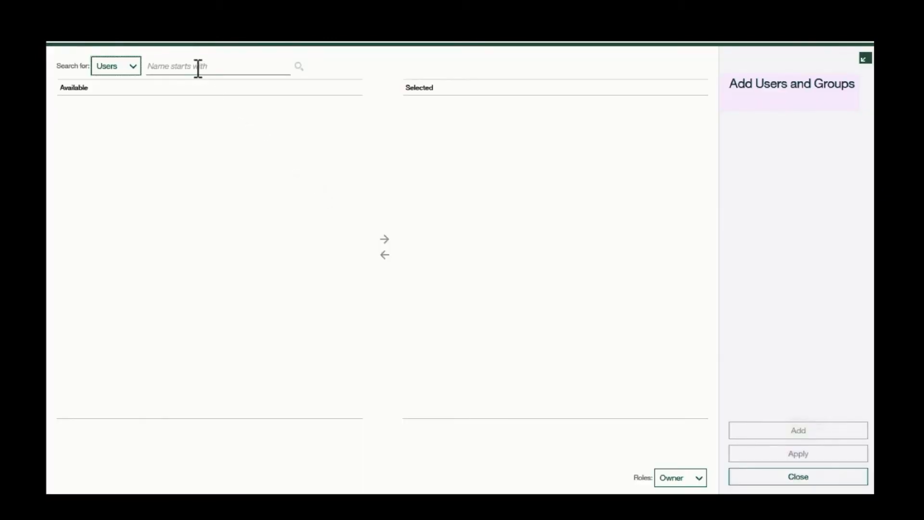
{"action": "type", "text": "i"}
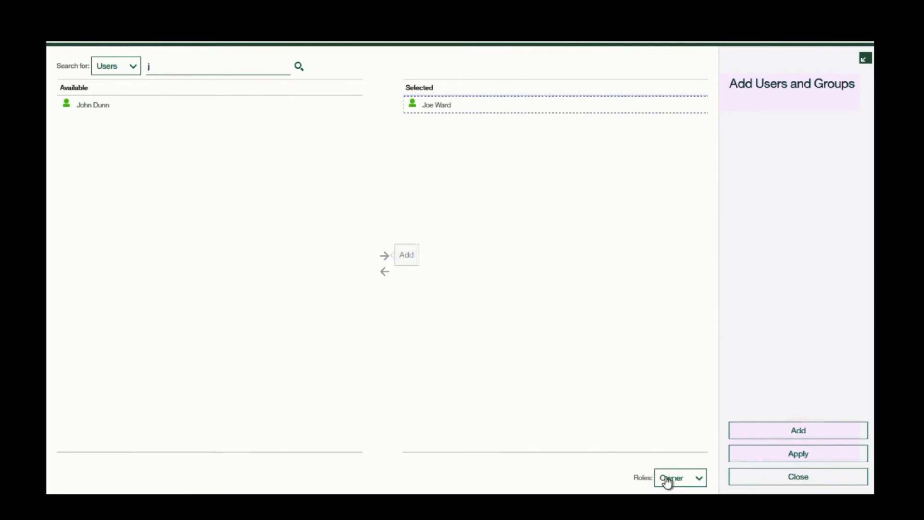
{"action": "left_click", "coordinate": [678, 478]}
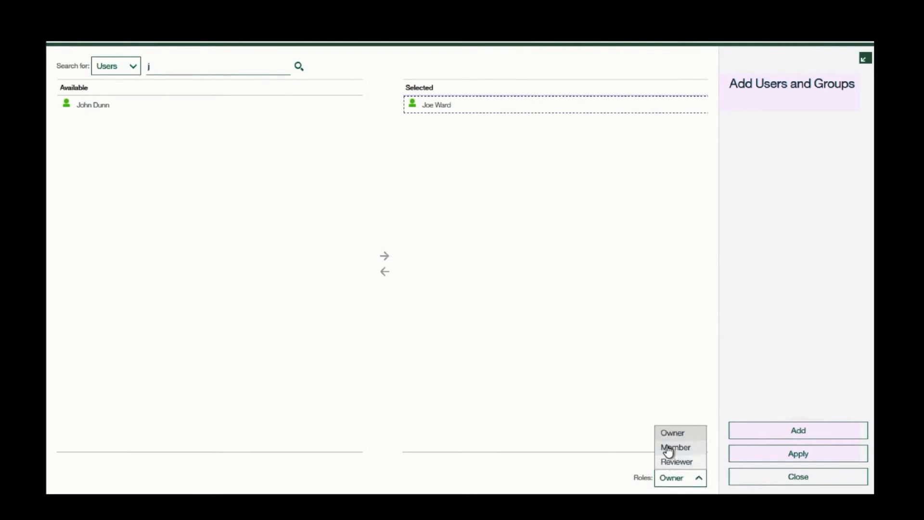
{"action": "left_click", "coordinate": [675, 446]}
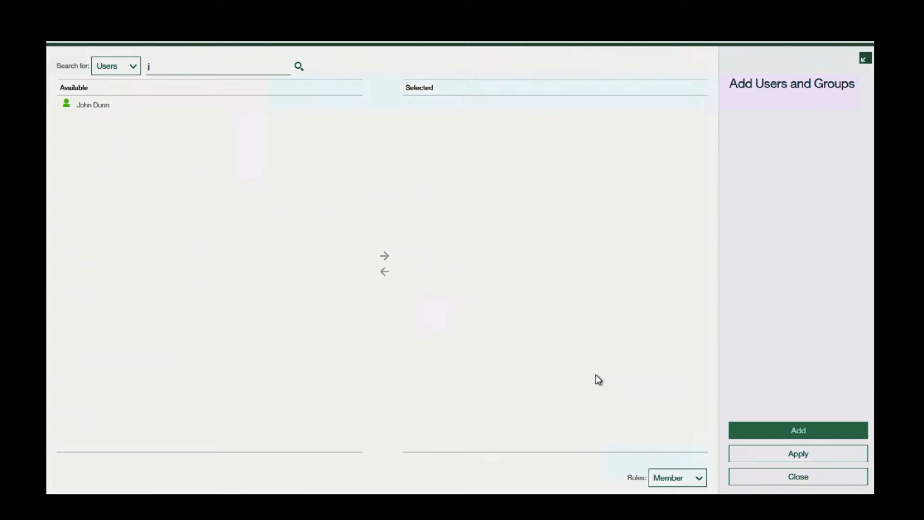
{"action": "left_click", "coordinate": [797, 477]}
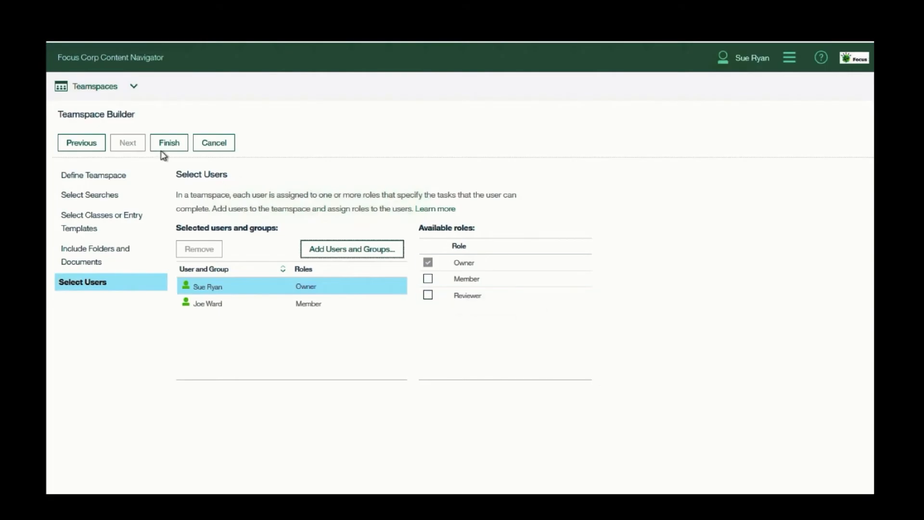
{"action": "left_click", "coordinate": [168, 143]}
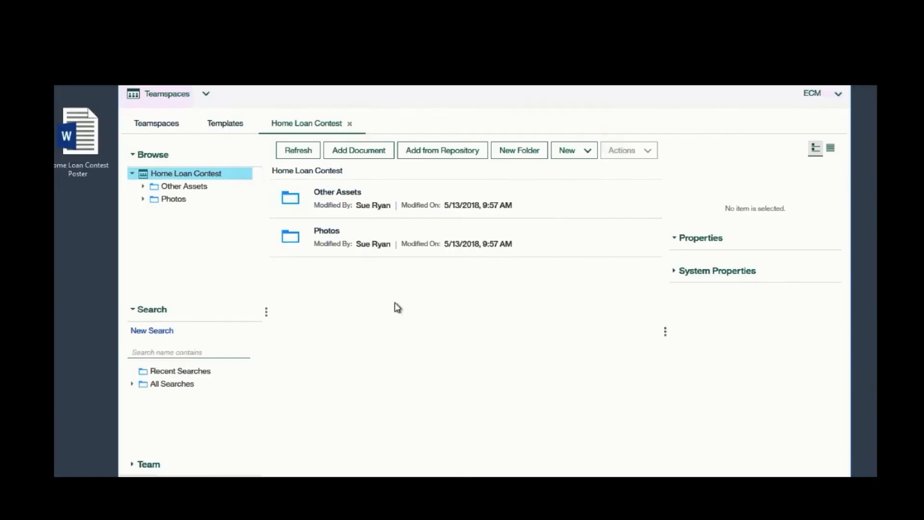
{"action": "mouse_move", "coordinate": [97, 200]}
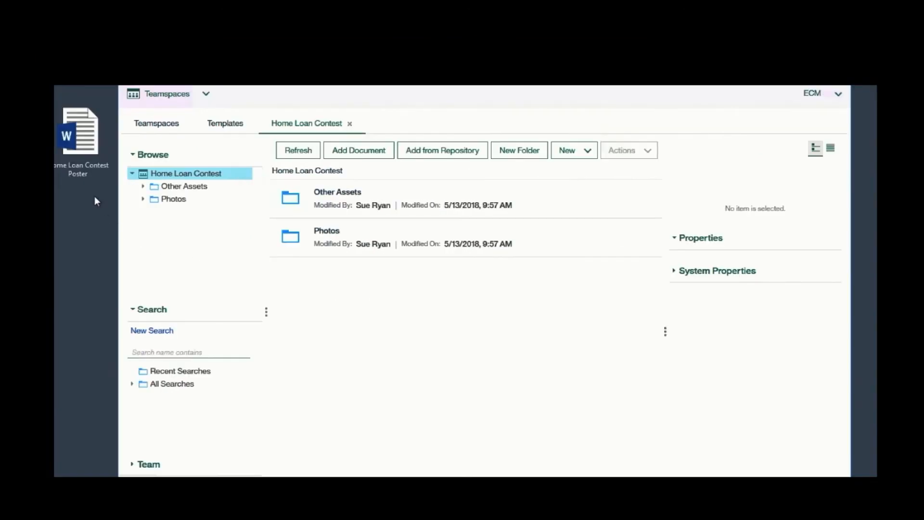
Drag Home Loan Contest Poster.docx into the teamspace and add it with Marketing Entry Template properties.
{"action": "left_click_drag", "start_coordinate": [81, 130], "coordinate": [411, 295]}
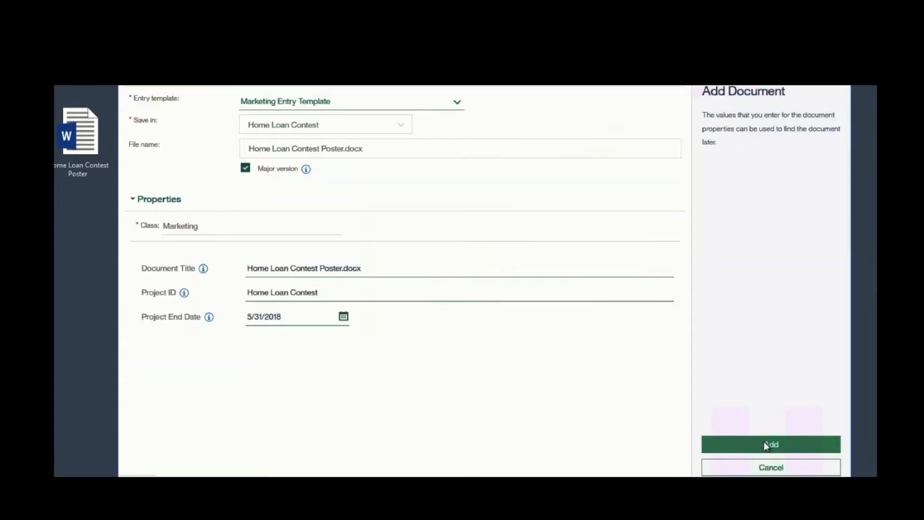
{"action": "left_click", "coordinate": [770, 444]}
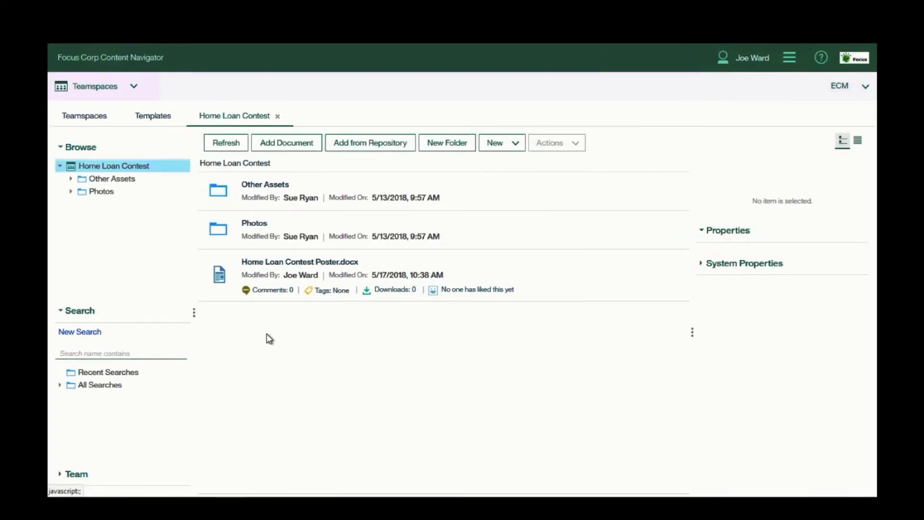
Comment on the poster: 'please replace drawing with a photo'.
{"action": "left_click", "coordinate": [299, 262]}
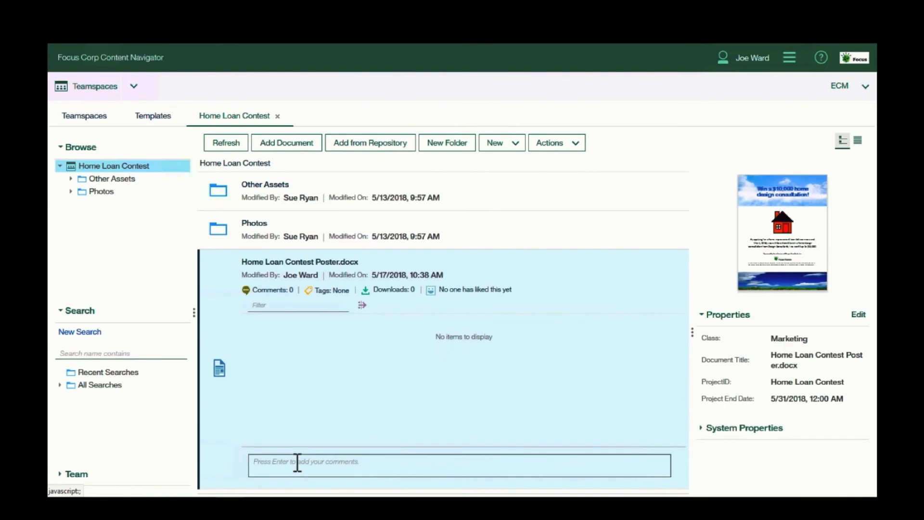
{"action": "type", "text": "please"}
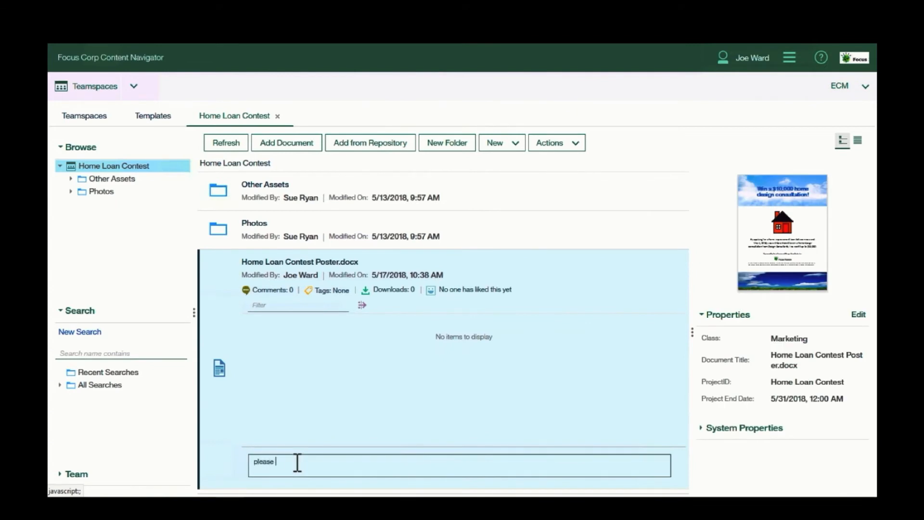
{"action": "type", "text": "replace o"}
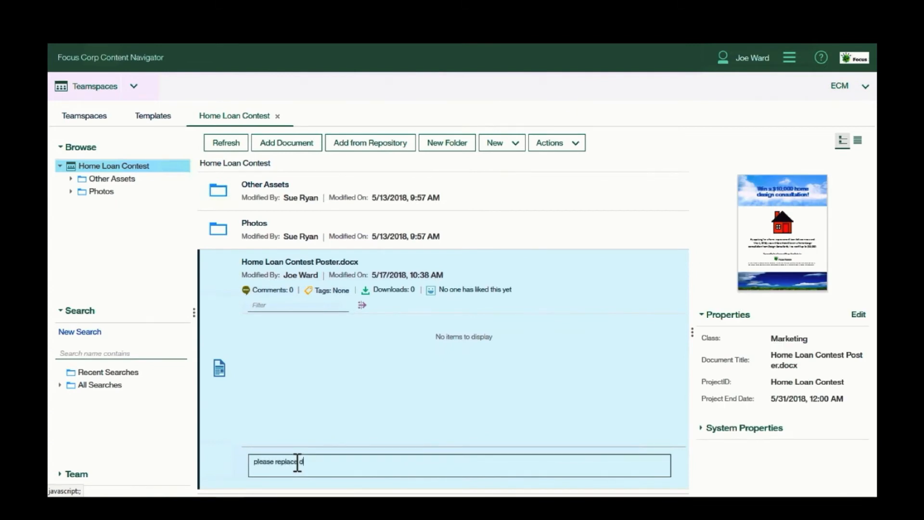
{"action": "type", "text": "rawing with"}
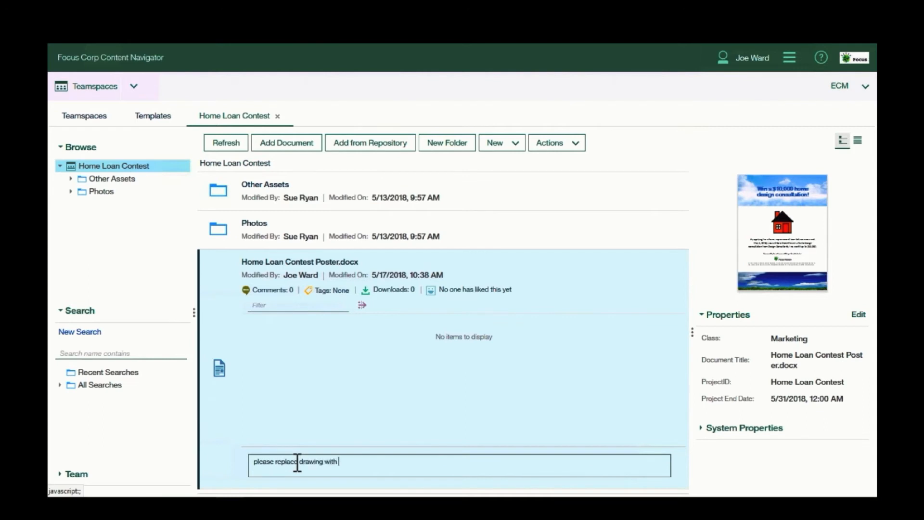
{"action": "type", "text": "a photo"}
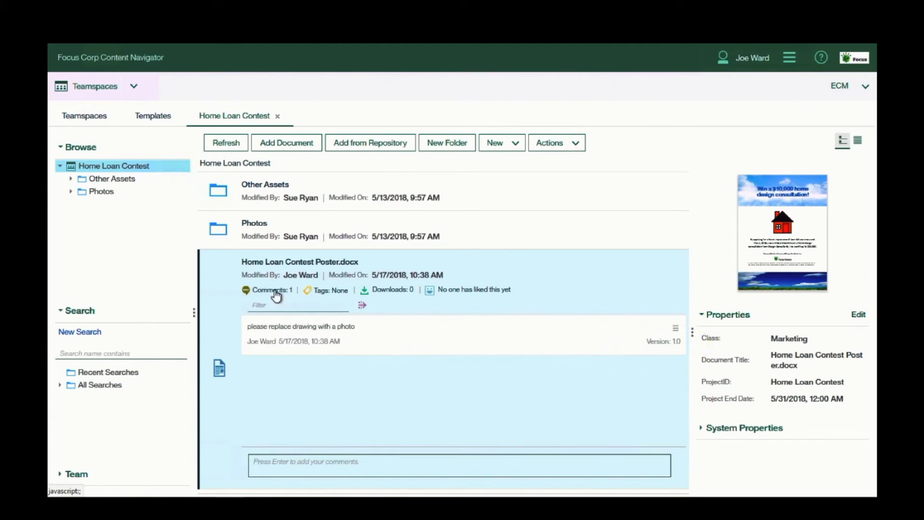
Tag the poster with home and contest, like it, and open it in the viewer.
{"action": "left_click", "coordinate": [330, 289]}
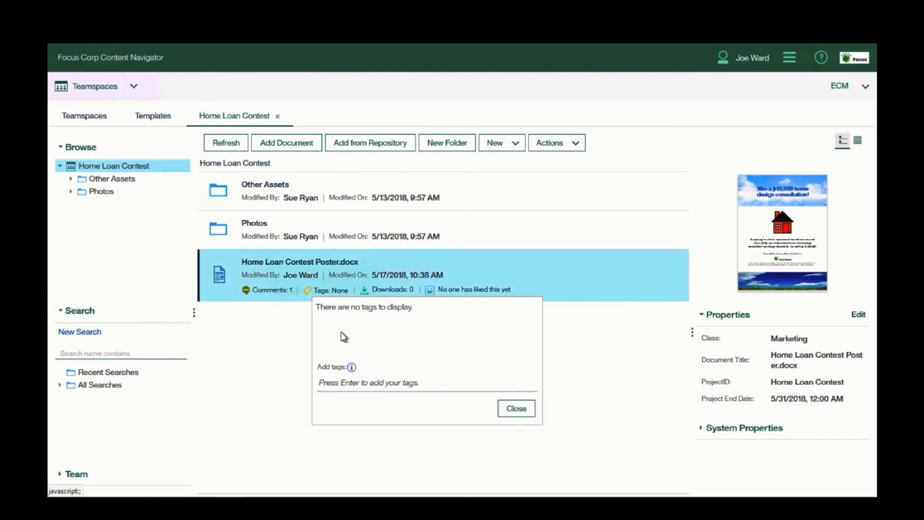
{"action": "left_click", "coordinate": [365, 382]}
{"action": "type", "text": "home contest"}
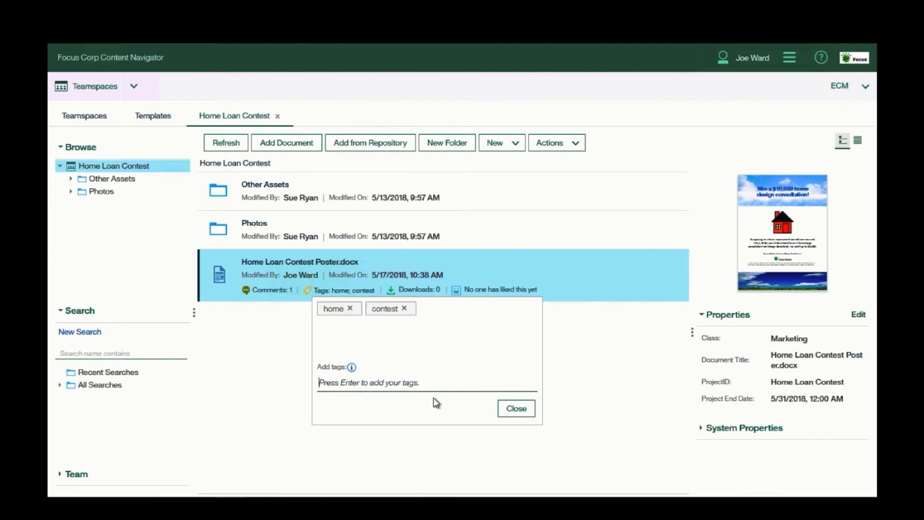
{"action": "left_click", "coordinate": [515, 408]}
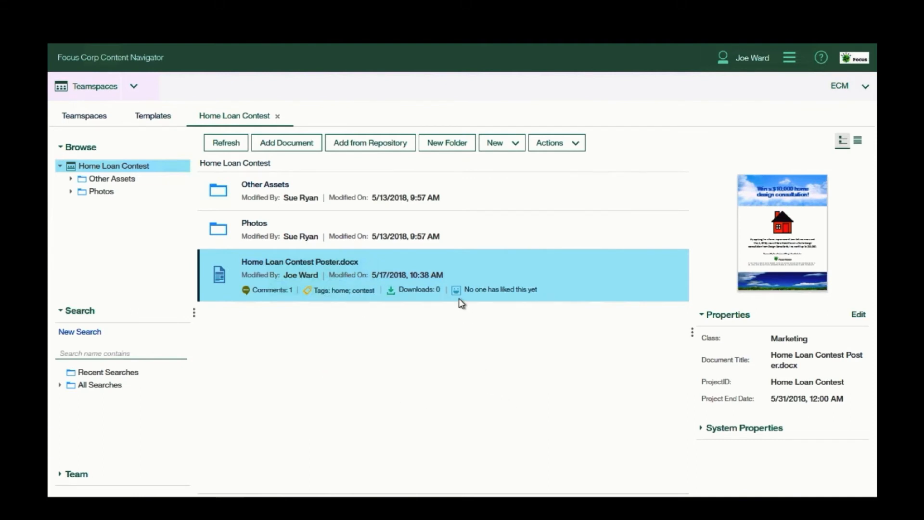
{"action": "left_click", "coordinate": [456, 290]}
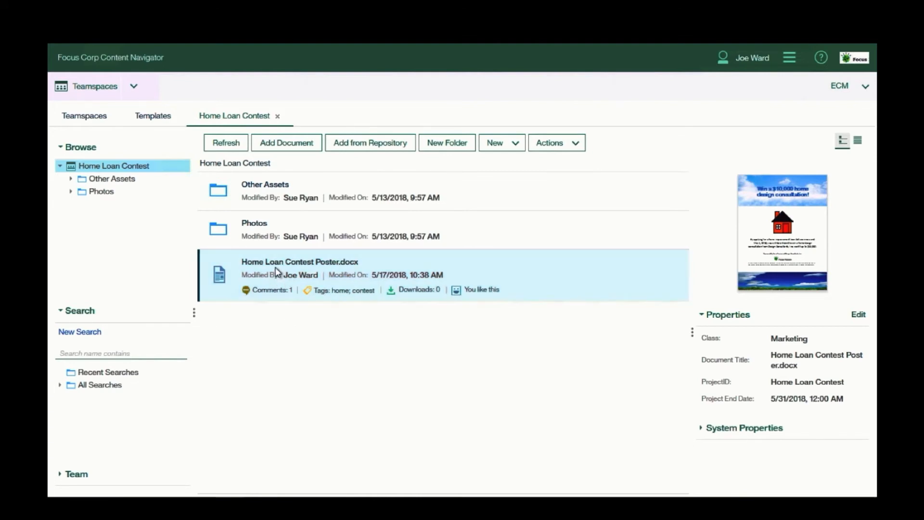
{"action": "double_click", "coordinate": [299, 261]}
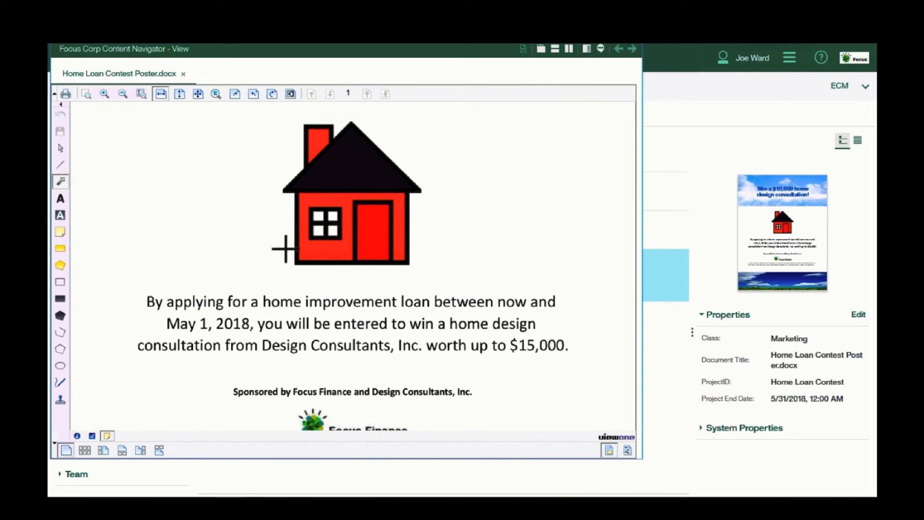
Annotate $15,000 with a red arrow and note 'is this the right $$?', then save.
{"action": "left_click_drag", "start_coordinate": [534, 298], "coordinate": [528, 339]}
{"action": "type", "text": "Is this the right $$?"}
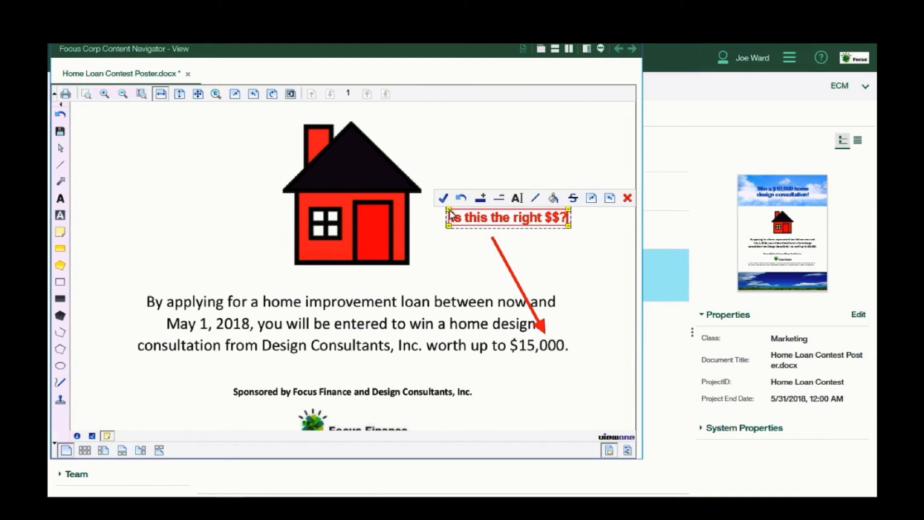
{"action": "left_click", "coordinate": [443, 198]}
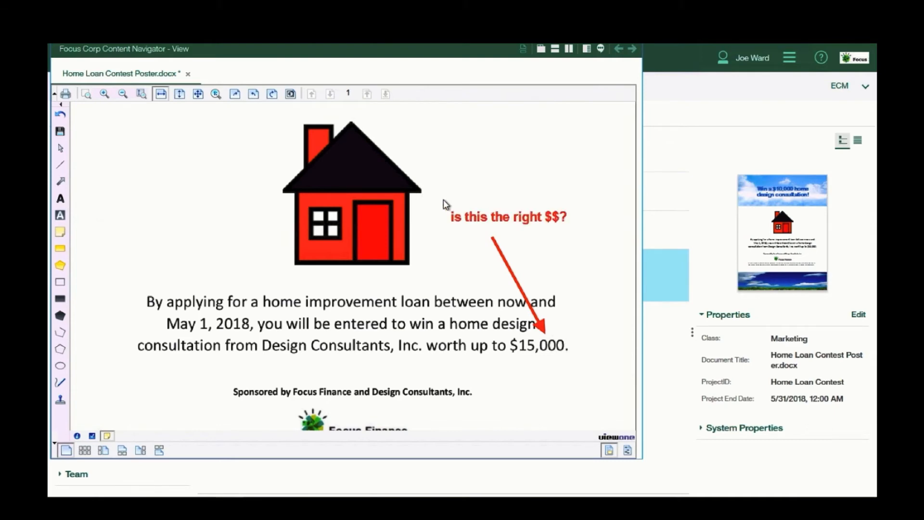
{"action": "mouse_move", "coordinate": [163, 153]}
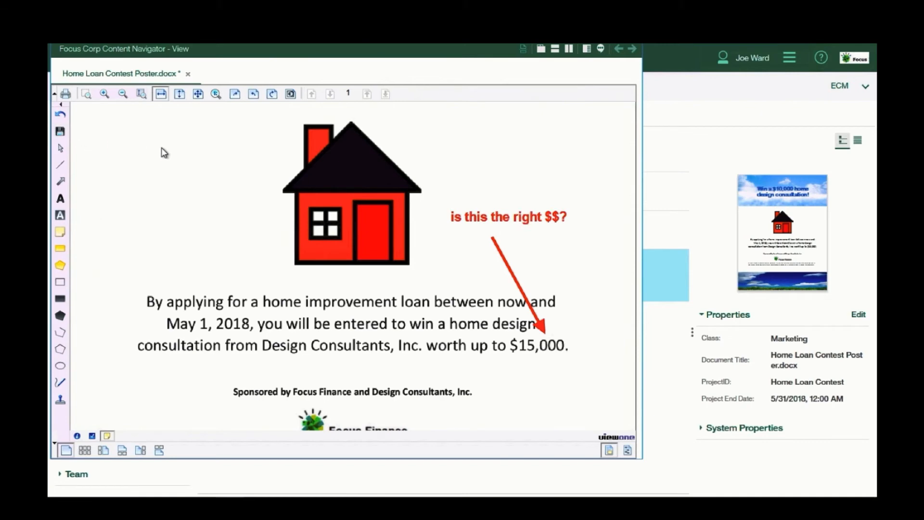
{"action": "left_click", "coordinate": [60, 131]}
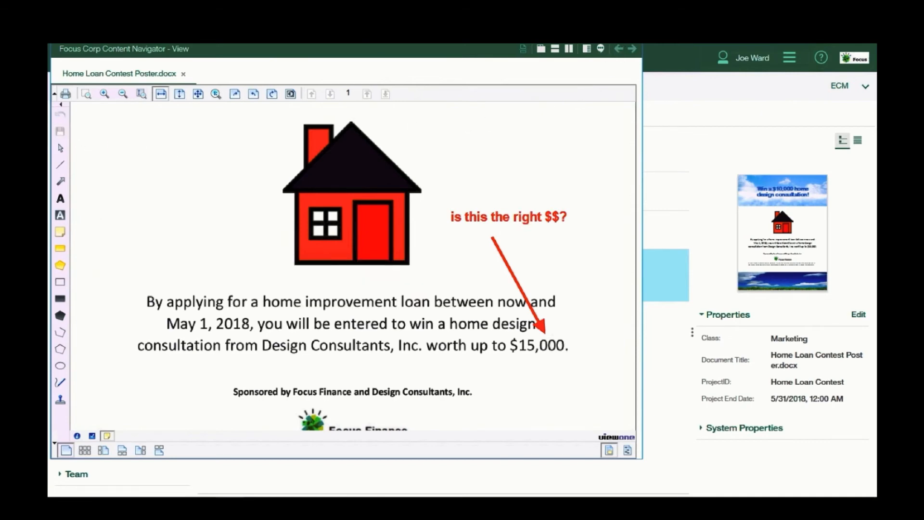
Close the viewer and launch a review workflow for Home Loan Contest Poster.docx.
{"action": "left_click", "coordinate": [183, 73]}
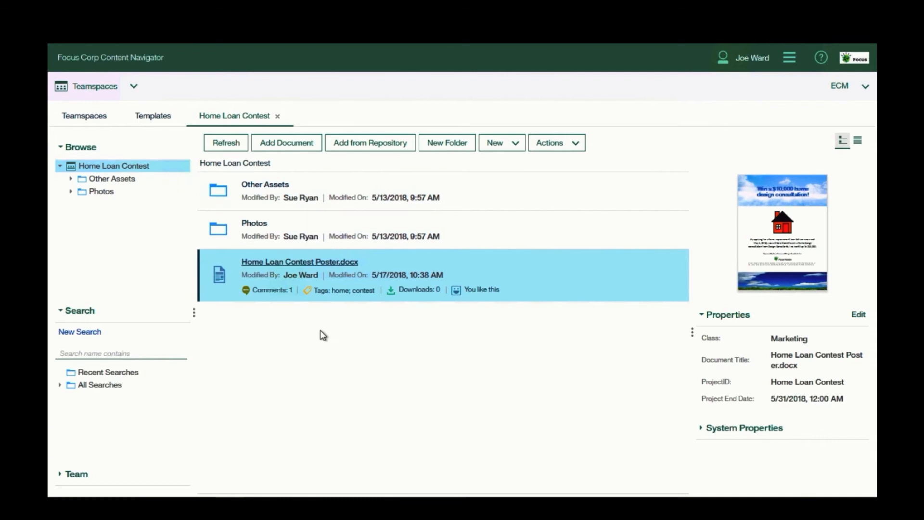
{"action": "right_click", "coordinate": [300, 274]}
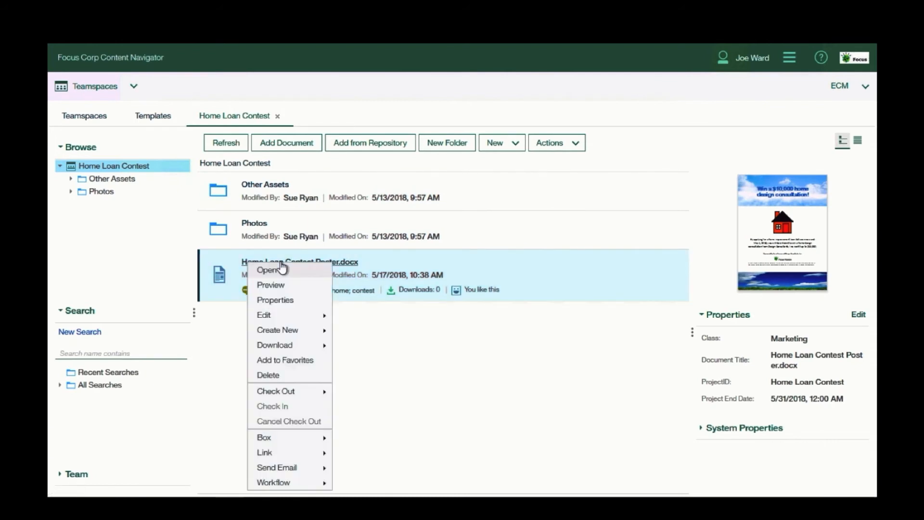
{"action": "mouse_move", "coordinate": [273, 482]}
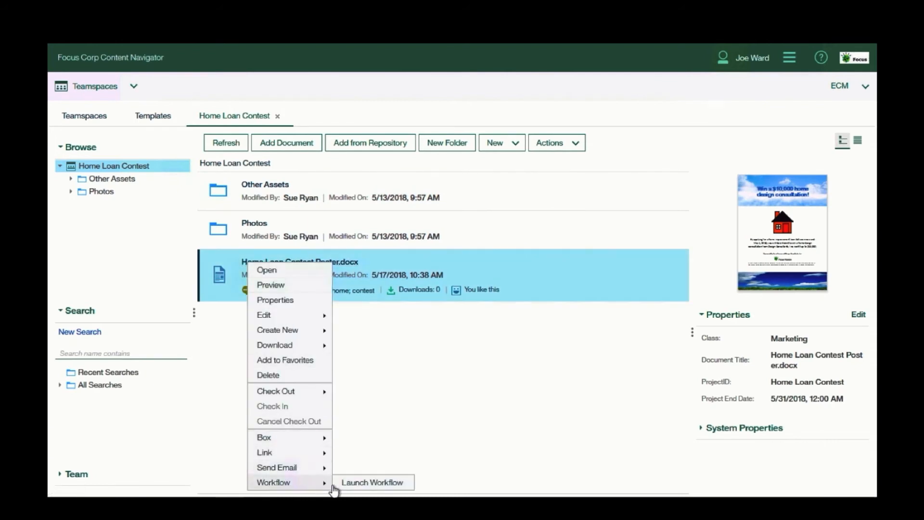
{"action": "left_click", "coordinate": [371, 482]}
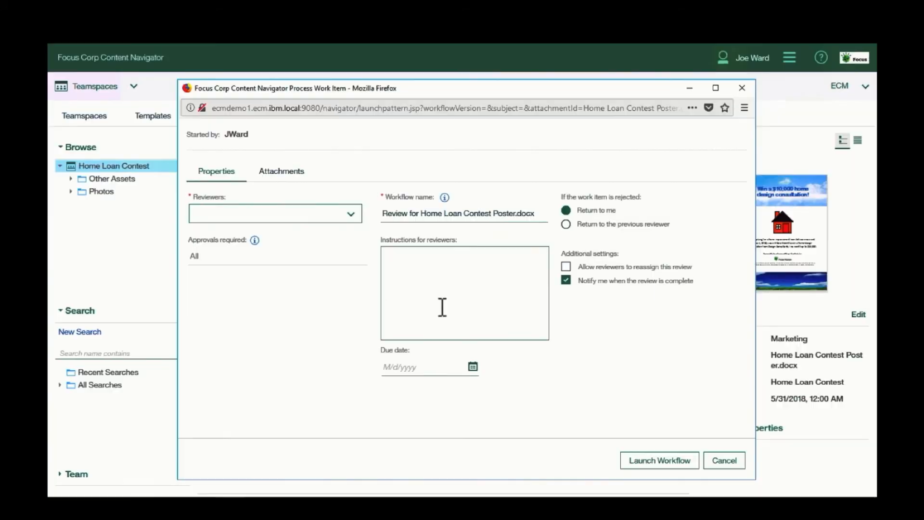
{"action": "left_click", "coordinate": [350, 213]}
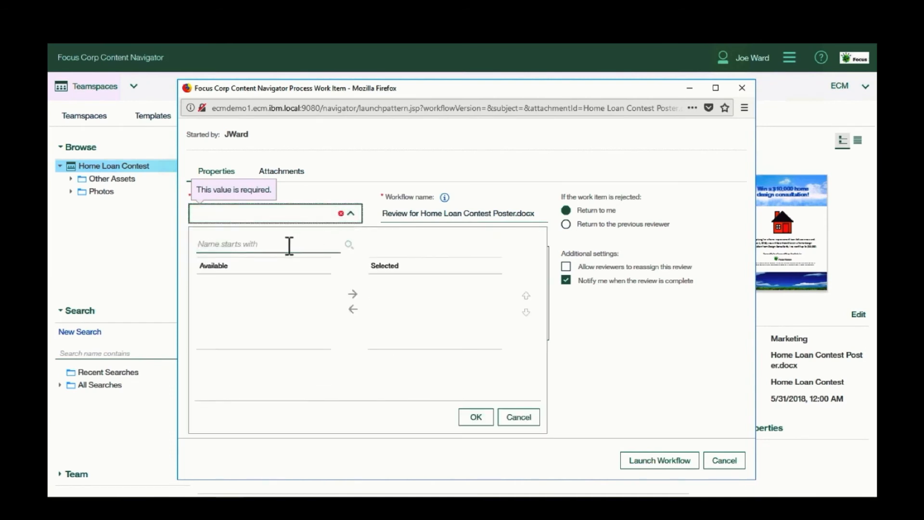
{"action": "type", "text": "s"}
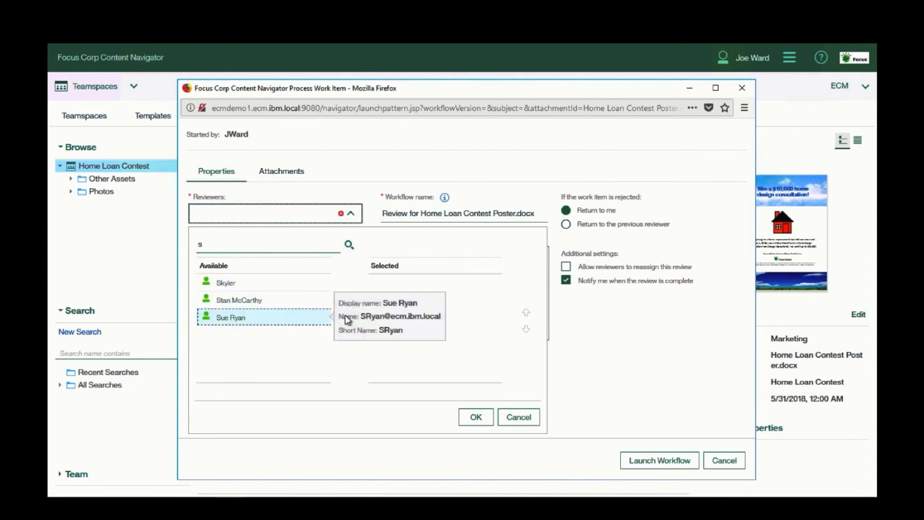
{"action": "double_click", "coordinate": [231, 317]}
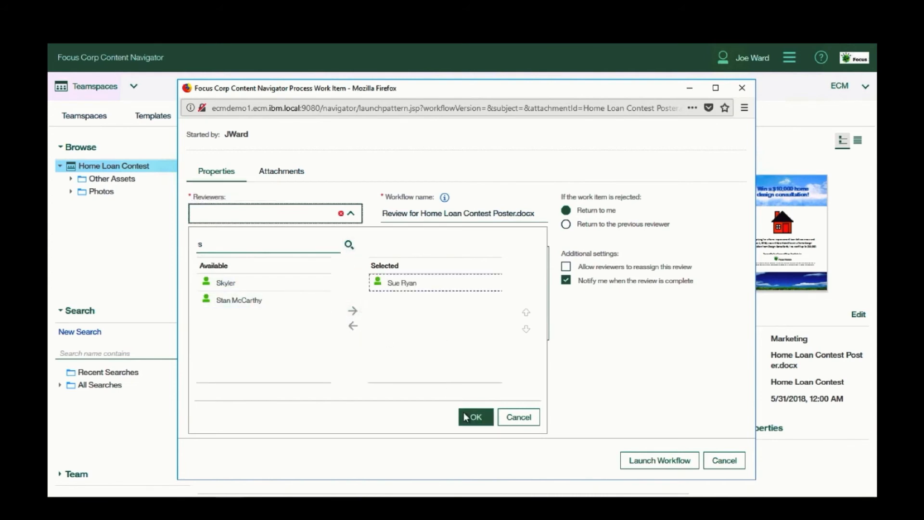
{"action": "left_click", "coordinate": [474, 417]}
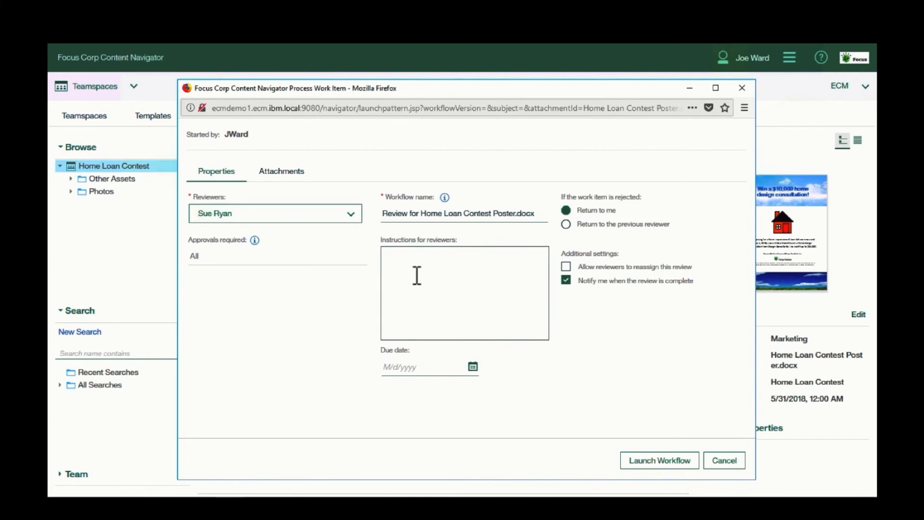
{"action": "type", "text": "please review"}
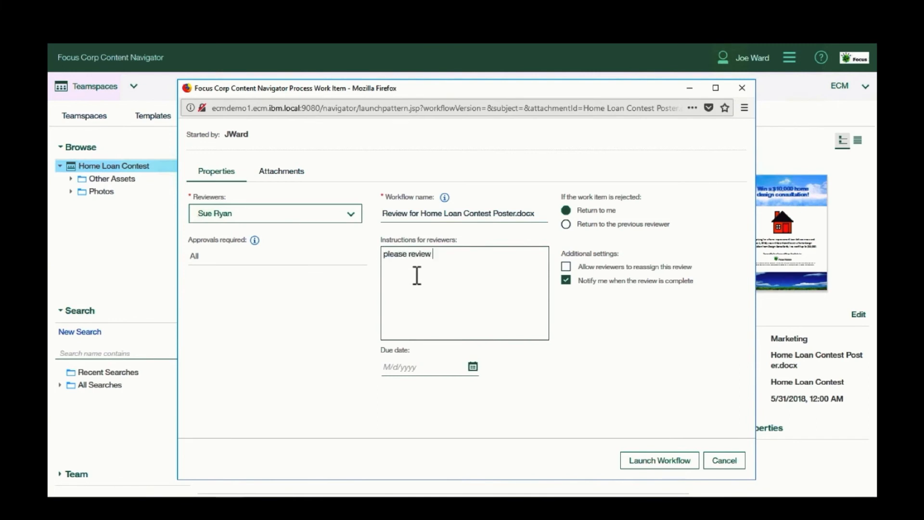
{"action": "type", "text": "tihs"}
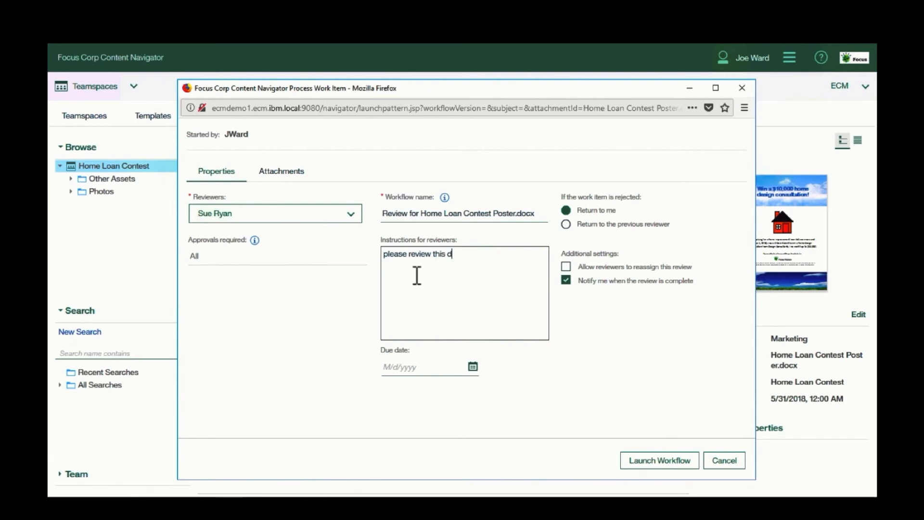
{"action": "type", "text": "ocument"}
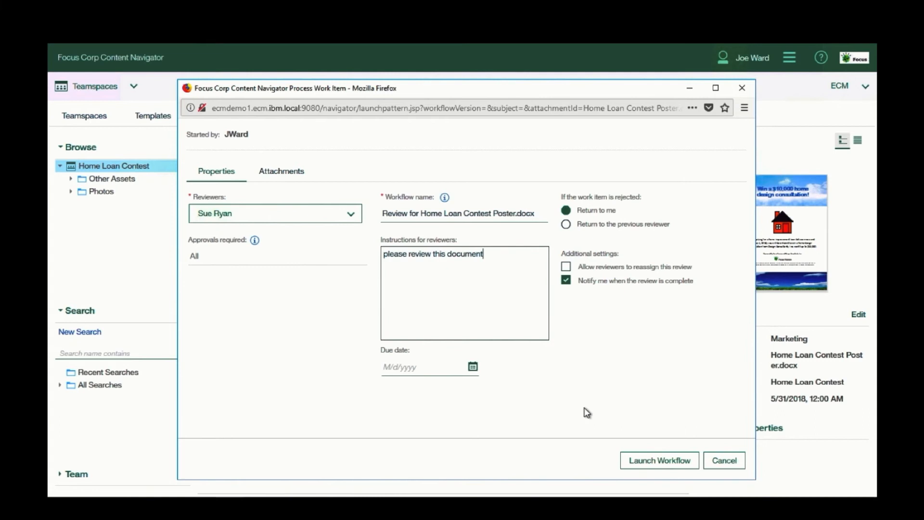
{"action": "left_click", "coordinate": [658, 460]}
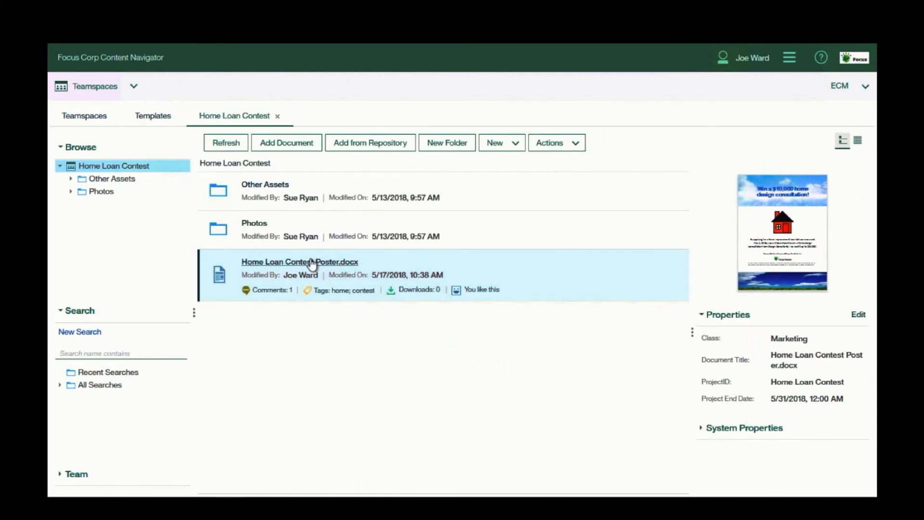
{"action": "right_click", "coordinate": [299, 262]}
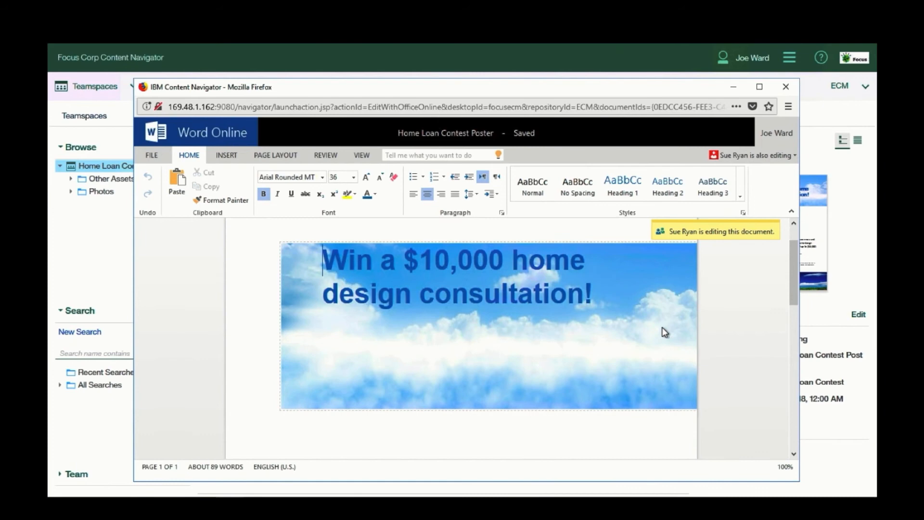
{"action": "scroll", "scroll_direction": "down", "scroll_amount": 3}
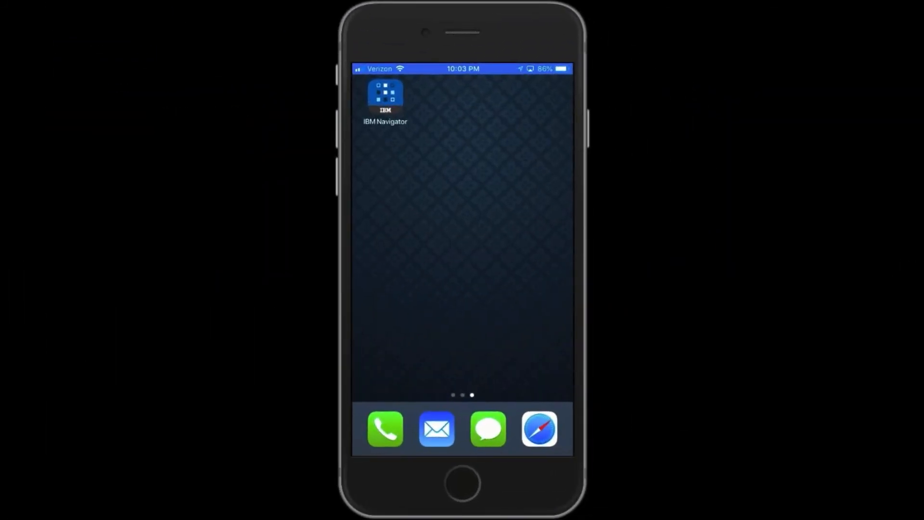
Preview Home Loan Contest Poster.docx in the IBM Navigator phone app and return to the file list.
{"action": "left_click", "coordinate": [385, 96]}
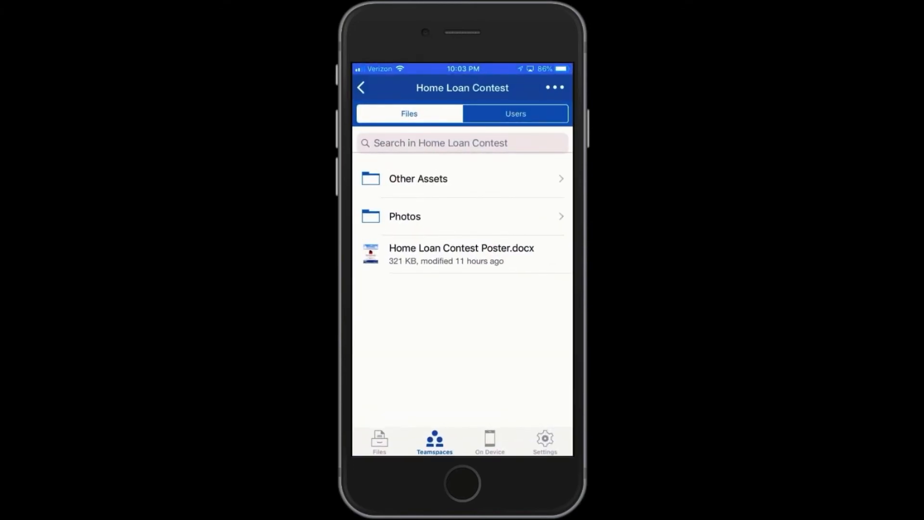
{"action": "left_click", "coordinate": [461, 253]}
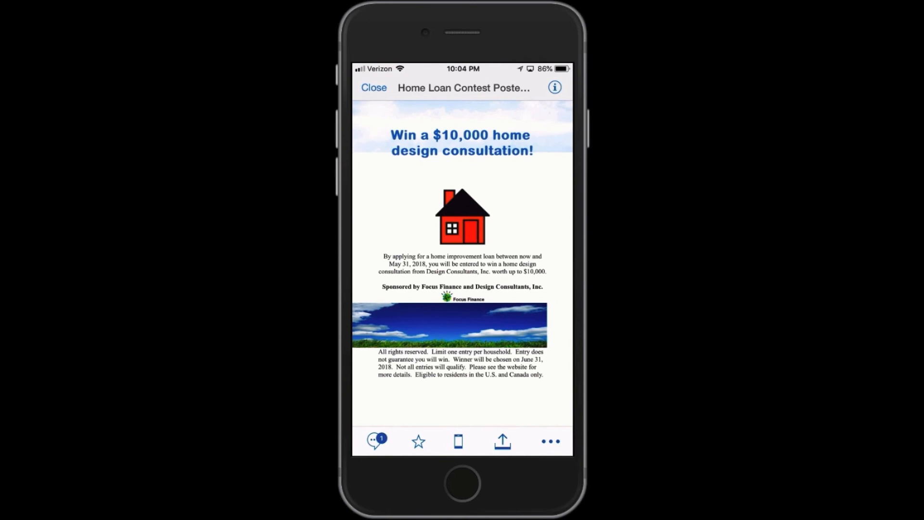
{"action": "left_click", "coordinate": [375, 441]}
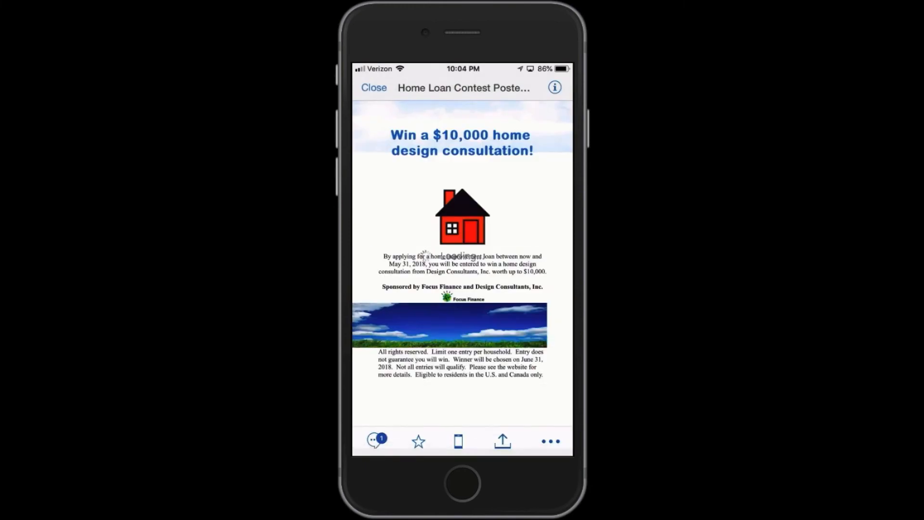
{"action": "left_click", "coordinate": [373, 88]}
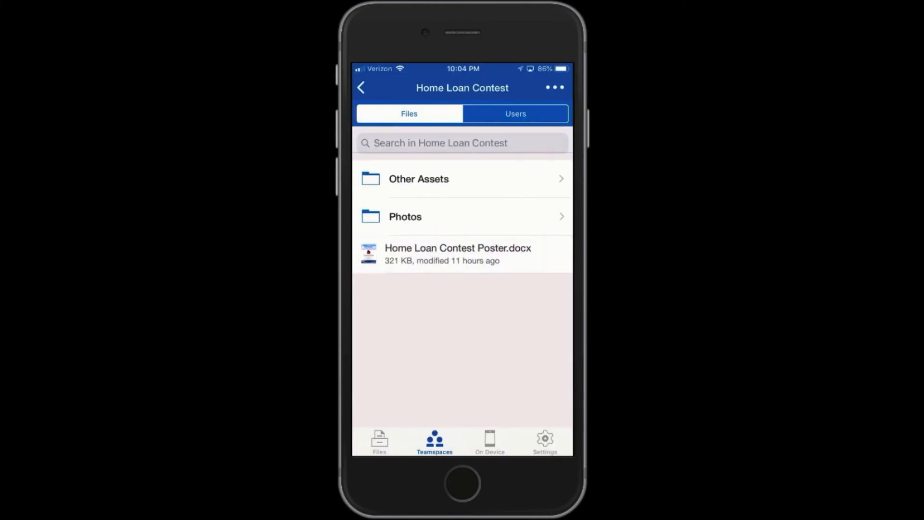
Start adding a new file to the Photos folder via its actions menu.
{"action": "left_click", "coordinate": [405, 216]}
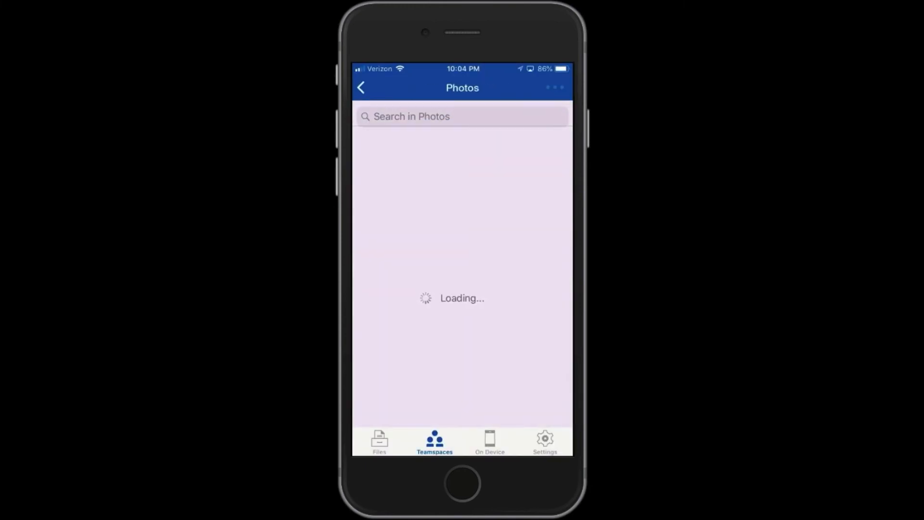
{"action": "left_click", "coordinate": [554, 87]}
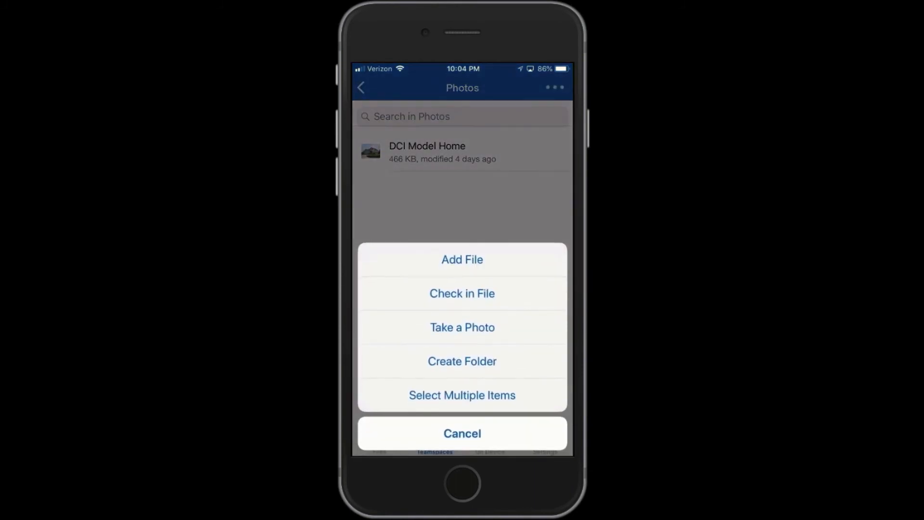
{"action": "left_click", "coordinate": [462, 259]}
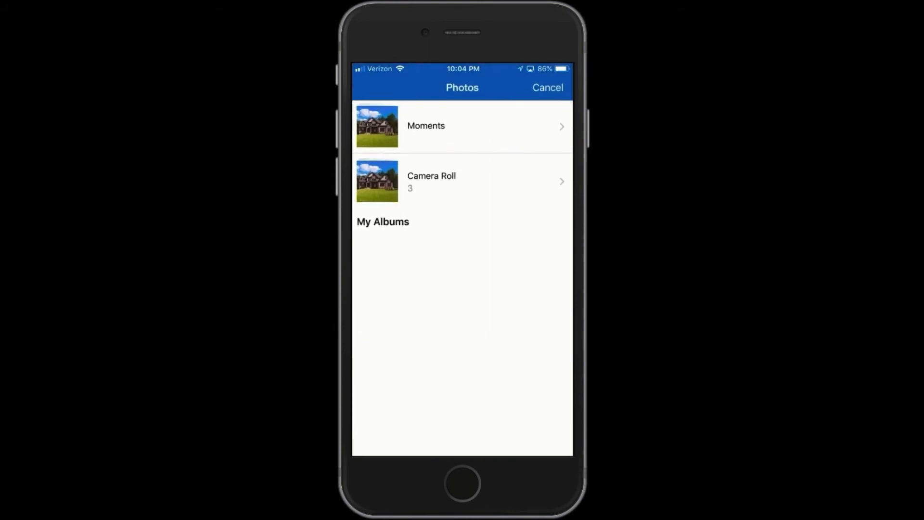
Pick the brick house photo from Camera Roll and begin typing its document title 'ho'.
{"action": "left_click", "coordinate": [461, 180]}
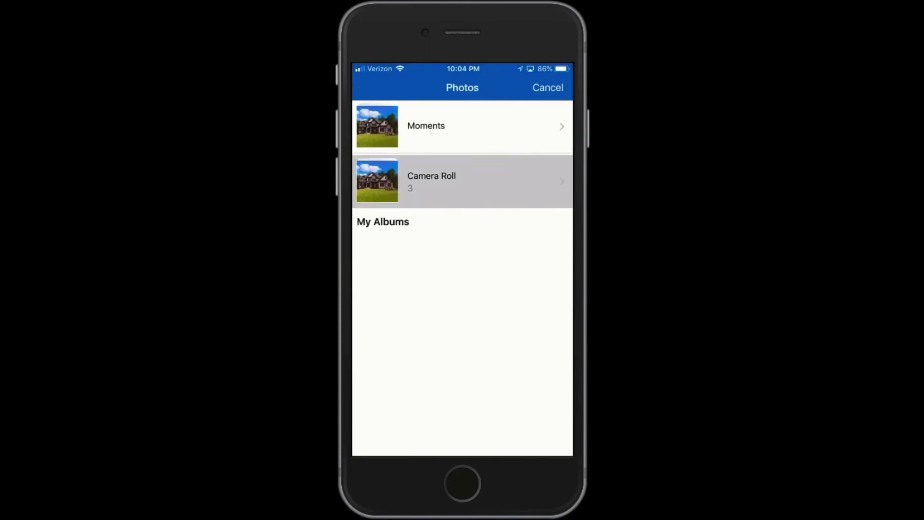
{"action": "left_click", "coordinate": [462, 180]}
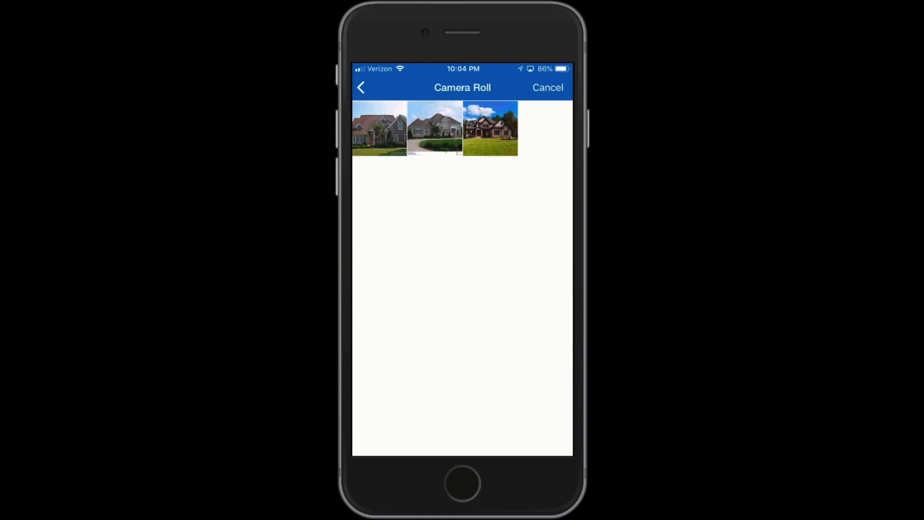
{"action": "left_click", "coordinate": [490, 128]}
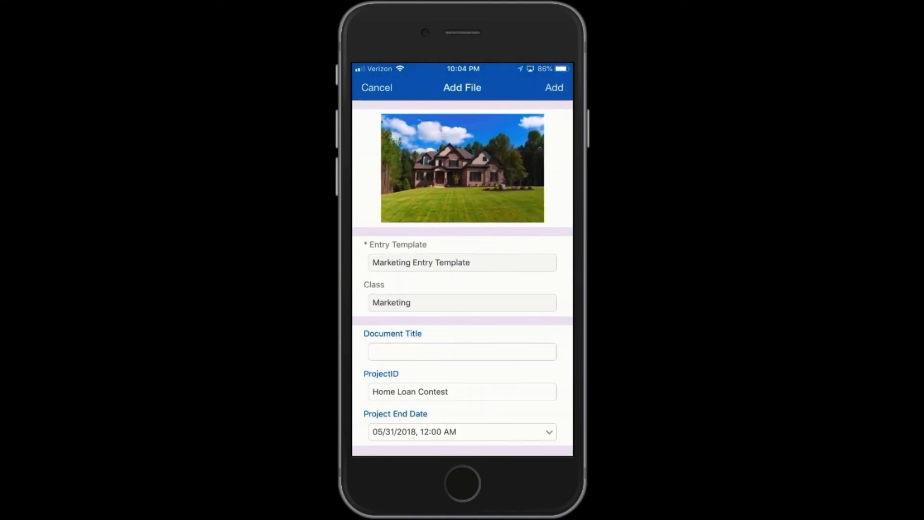
{"action": "type", "text": "ho"}
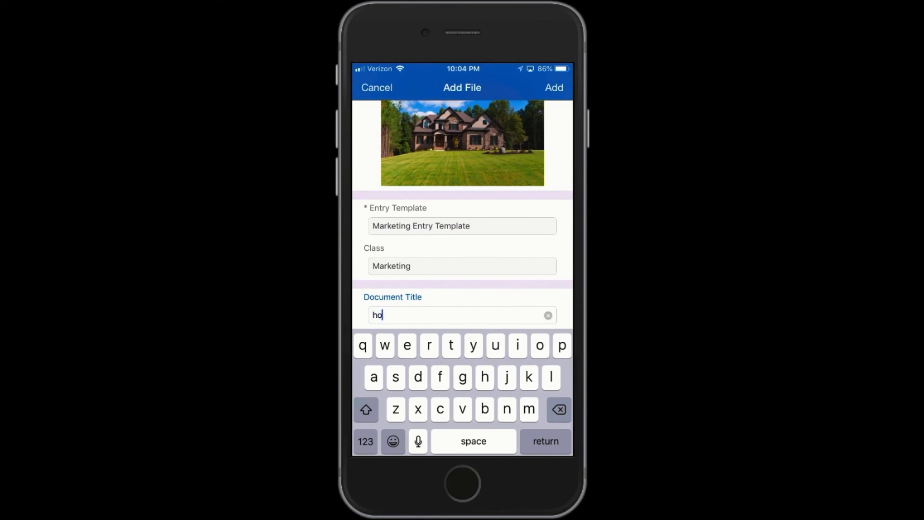